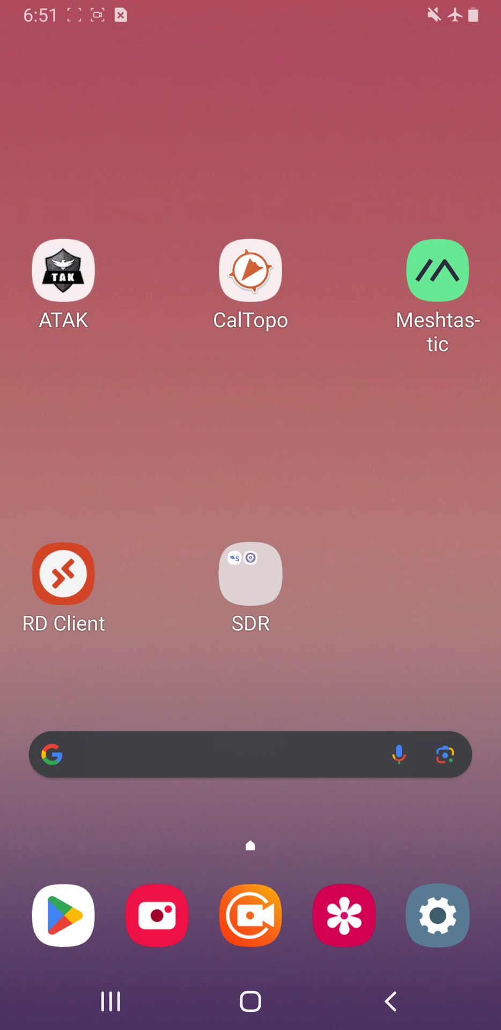
Dismiss the Rtl-sdr driver prompt and open the SDR folder on the home screen
click(250, 574)
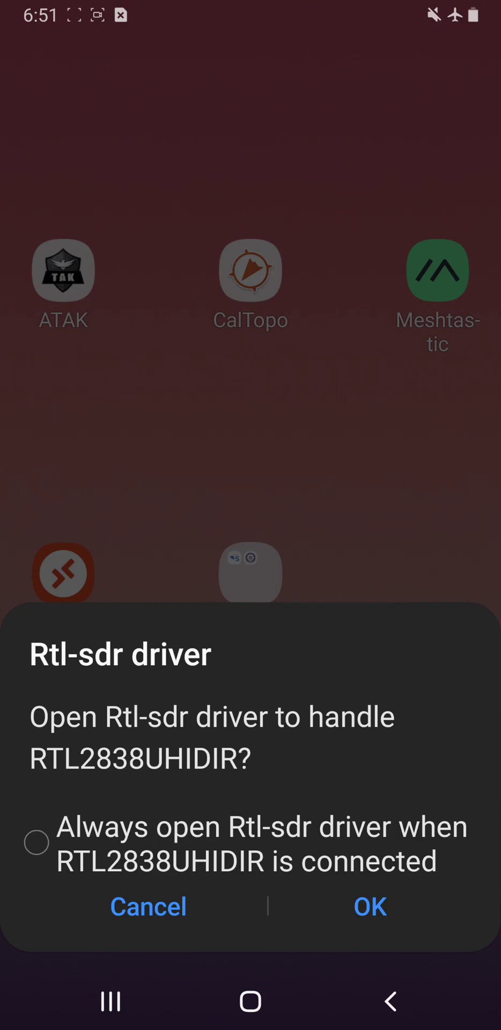
click(148, 907)
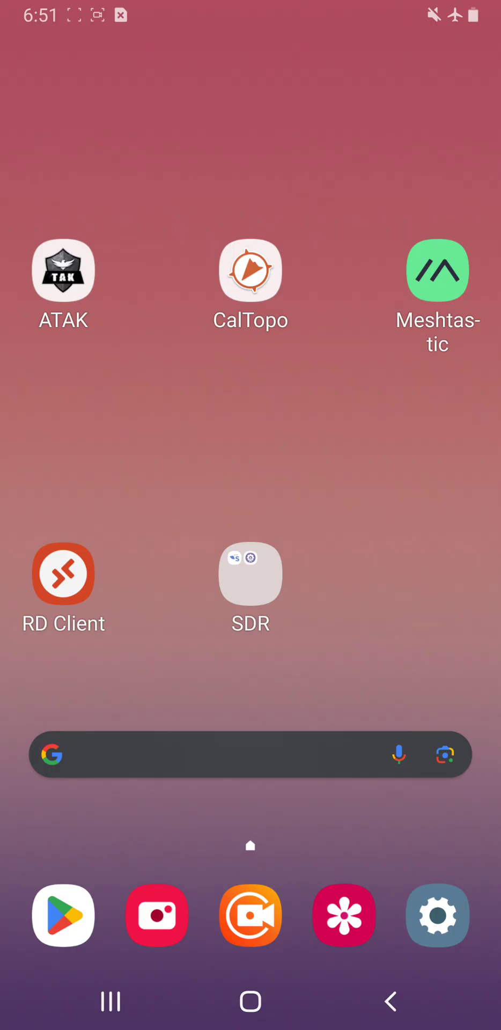
click(249, 573)
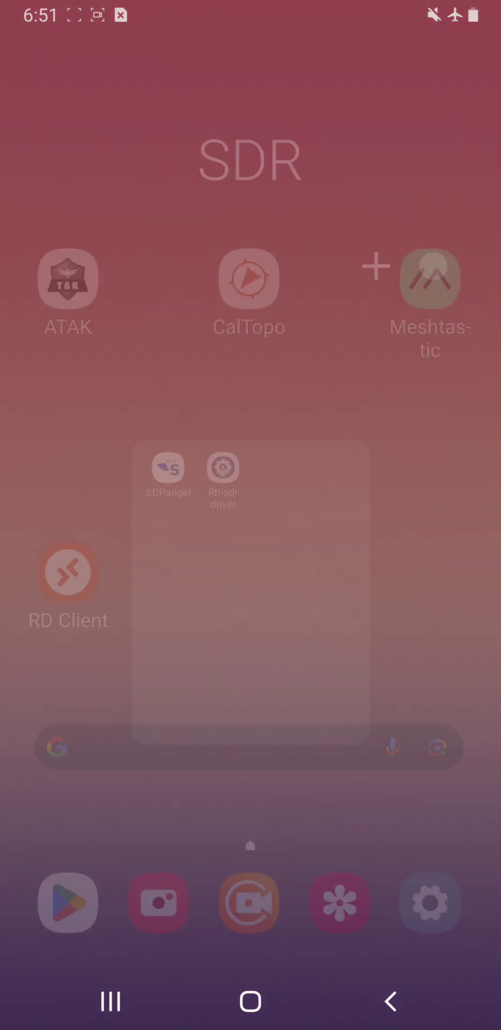
Launch SDRangel and grant it USB access to the RTL2838UHIDIR dongle
click(168, 471)
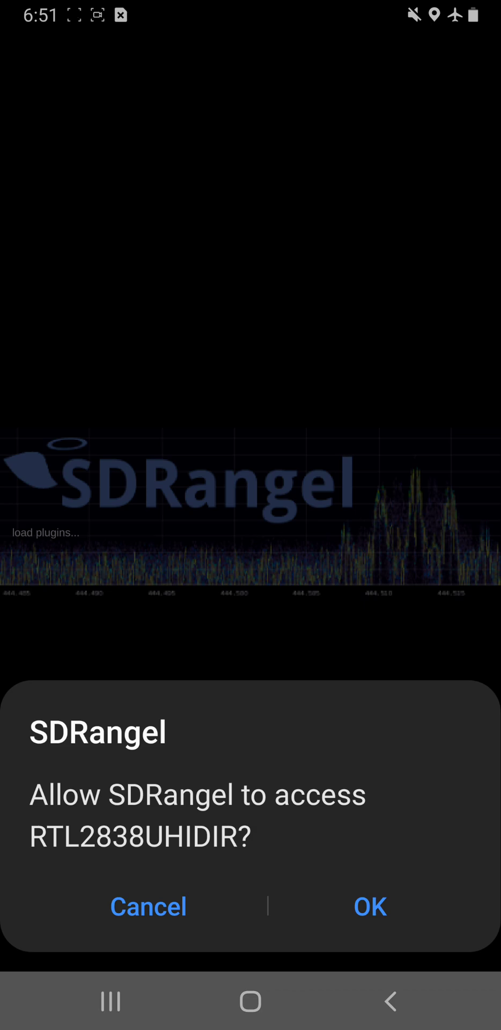
click(369, 907)
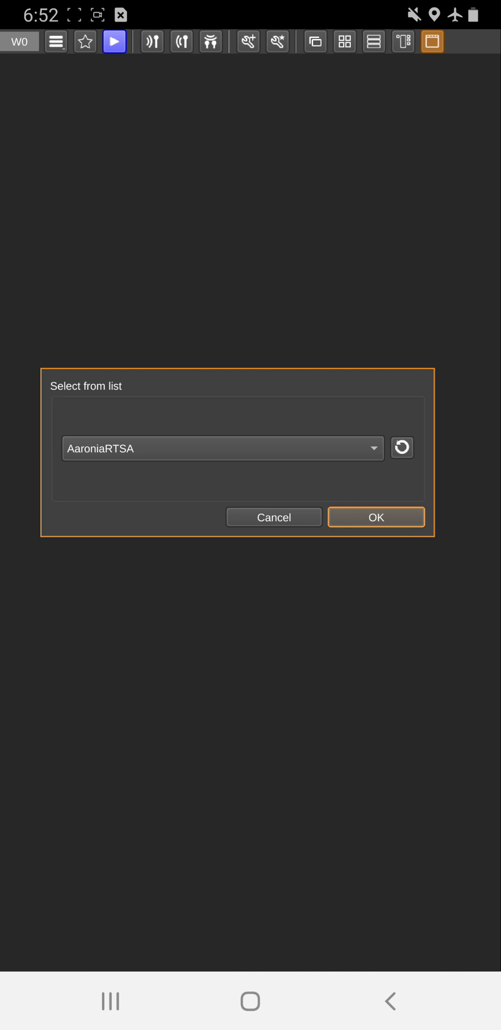
Select RTL-SDR[0] 00000051 from the device list as the input device
click(222, 448)
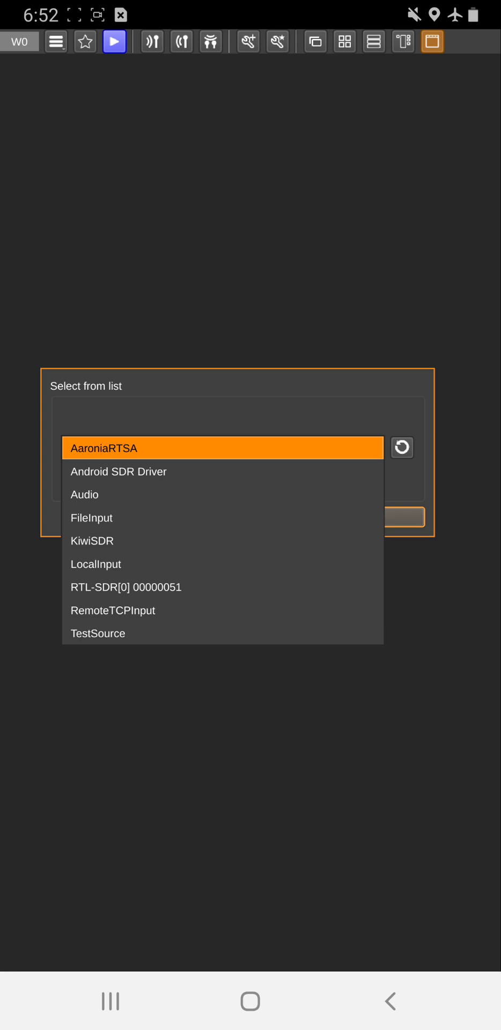
click(126, 587)
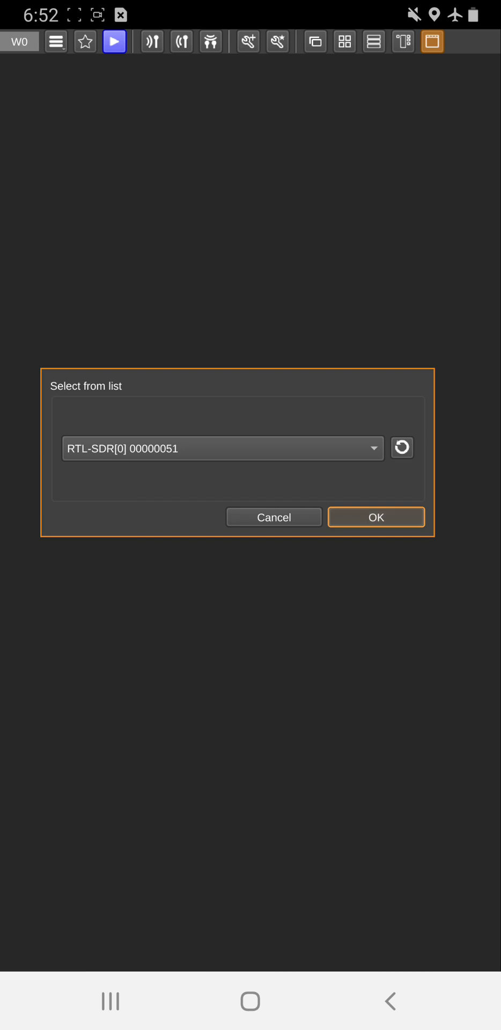
click(375, 517)
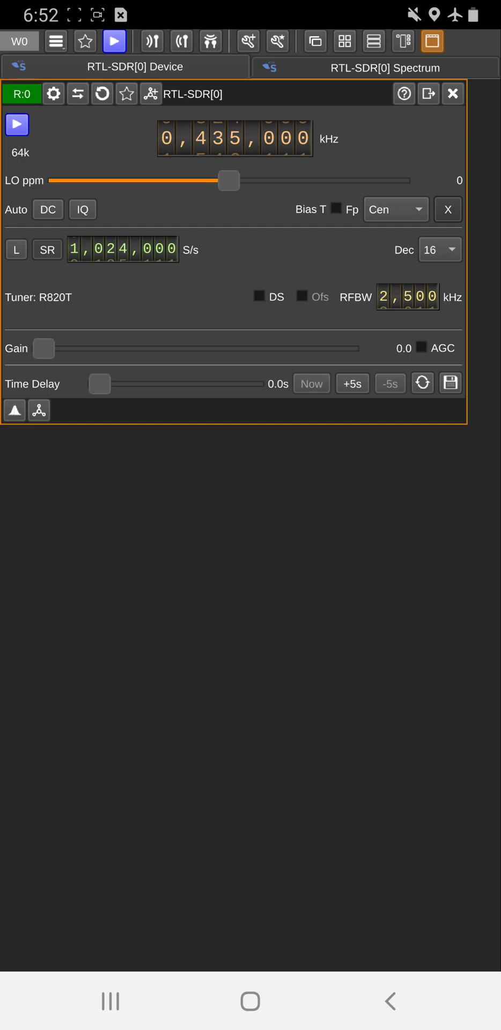
Add an NFM Demodulator channel to the RTL-SDR receiver
click(38, 410)
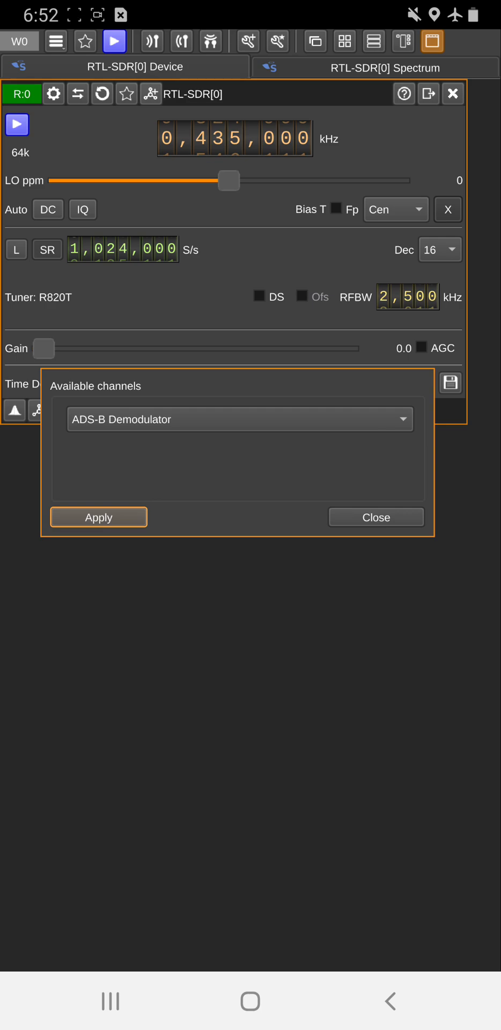
click(240, 419)
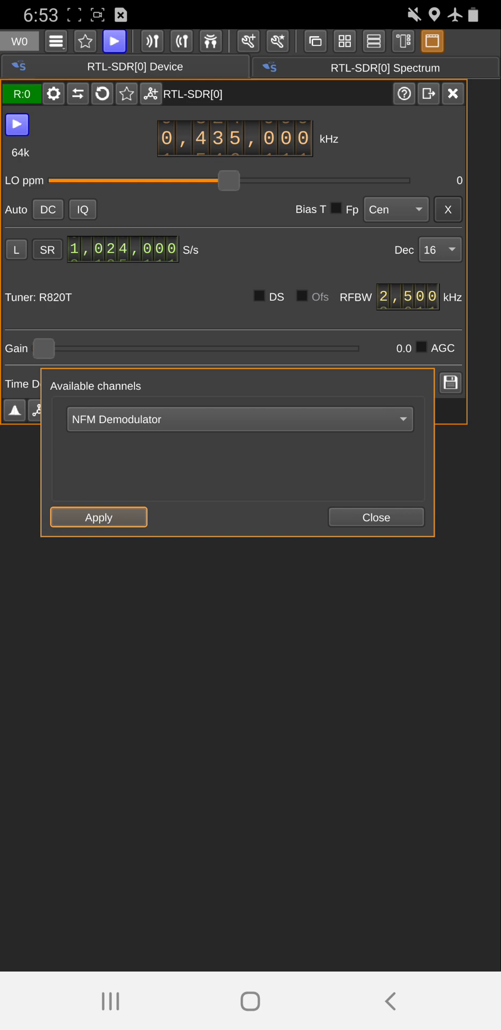
click(99, 517)
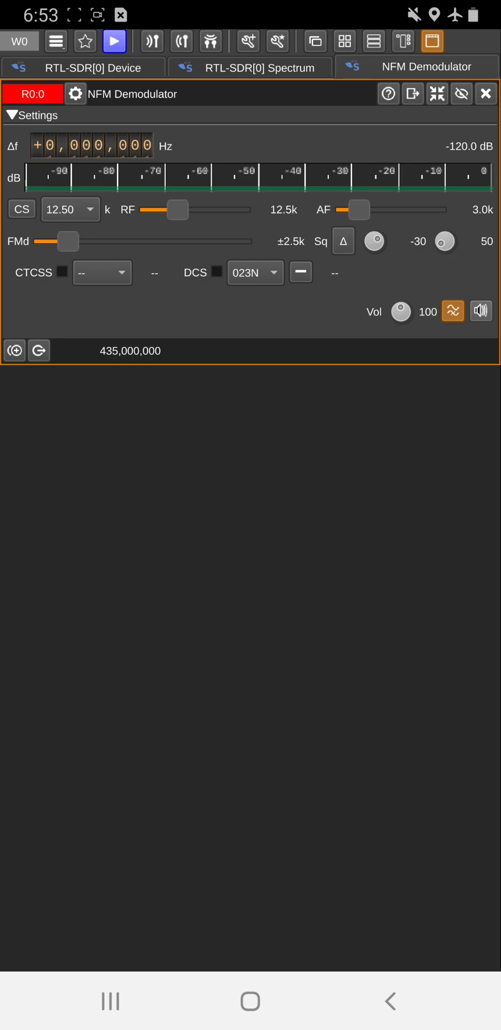
Switch from the NFM Demodulator settings back to the RTL-SDR[0] Device tab
click(102, 272)
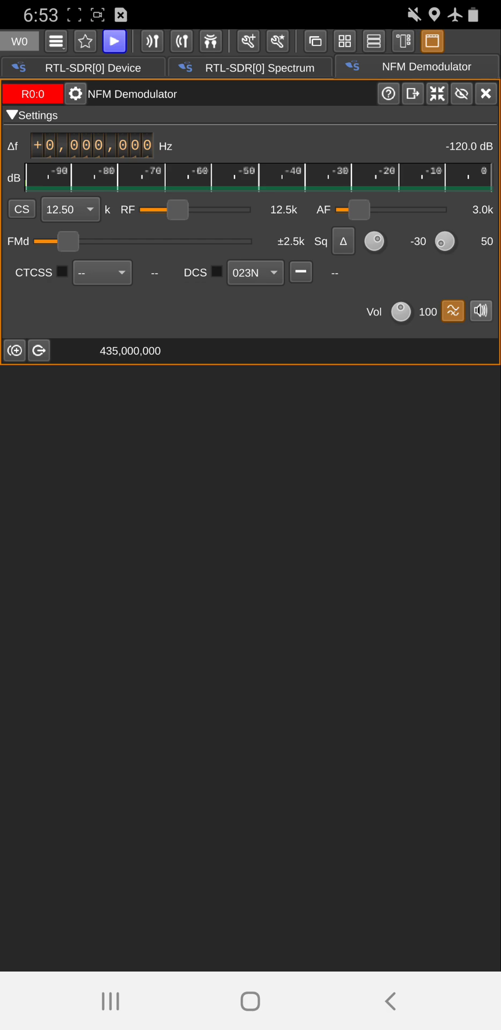
click(91, 66)
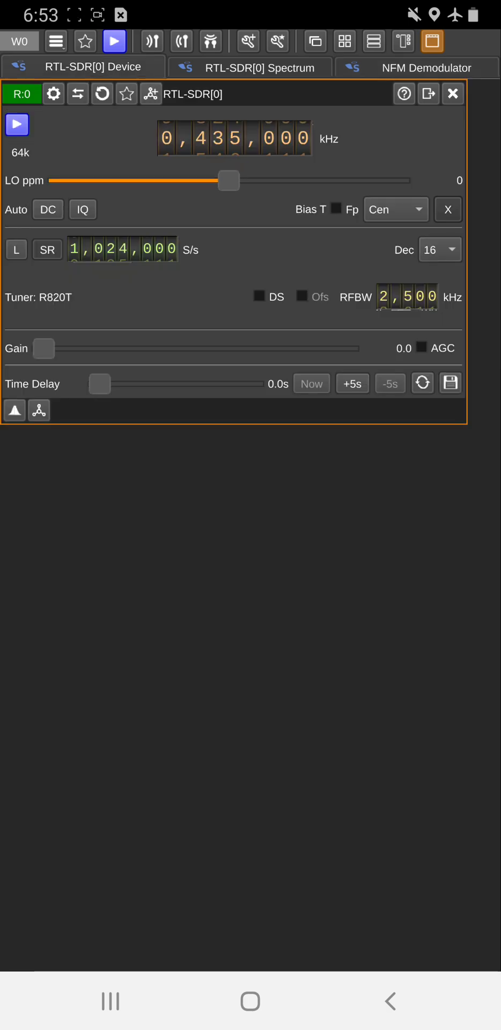
Tune the receiver to 162,400 kHz, start streaming, and enable DC correction
click(209, 138)
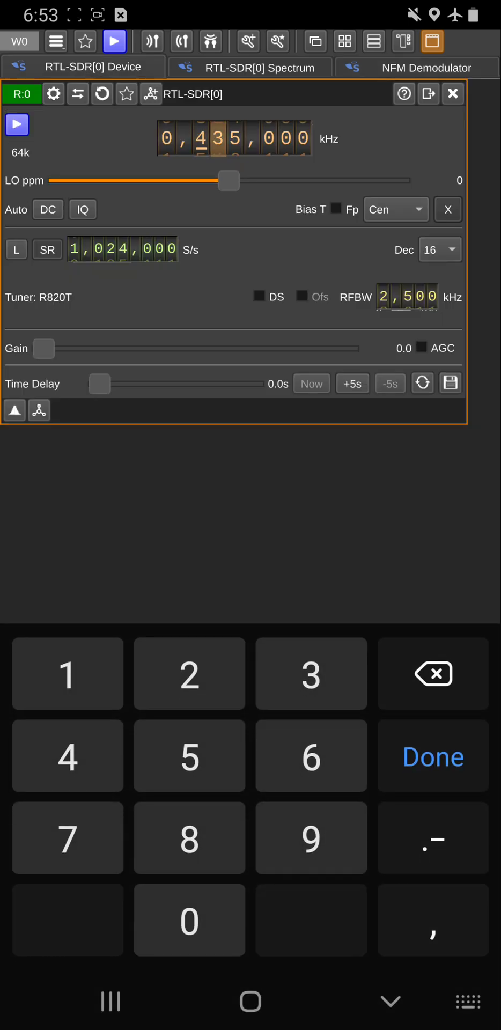
click(228, 179)
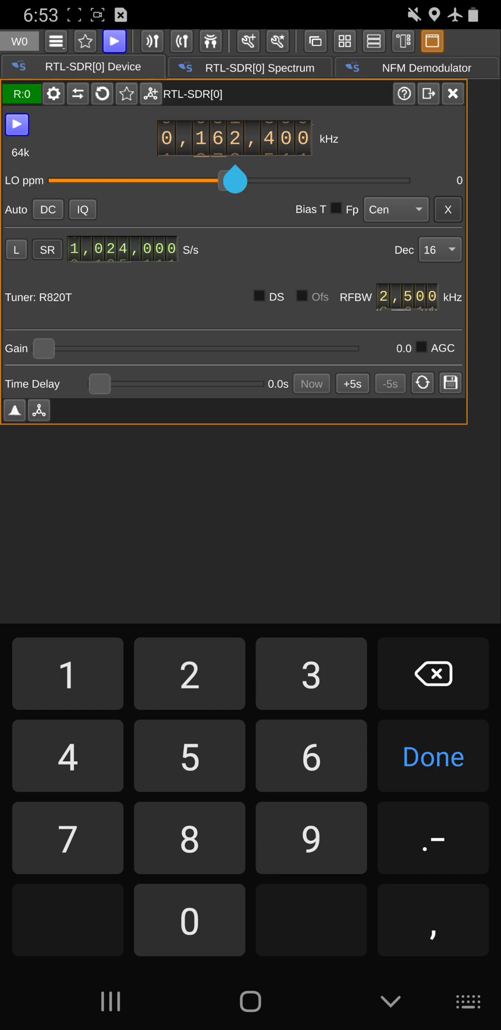
click(432, 756)
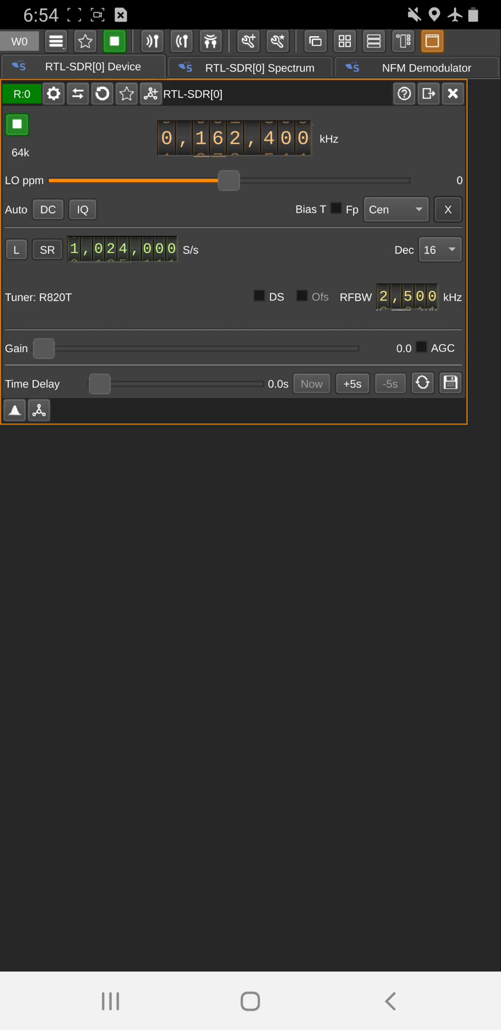
click(250, 67)
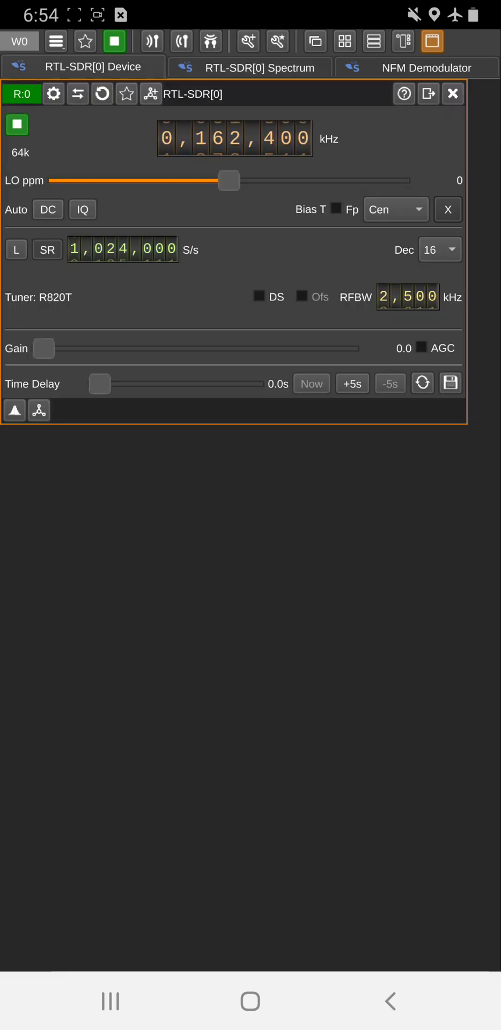
click(47, 209)
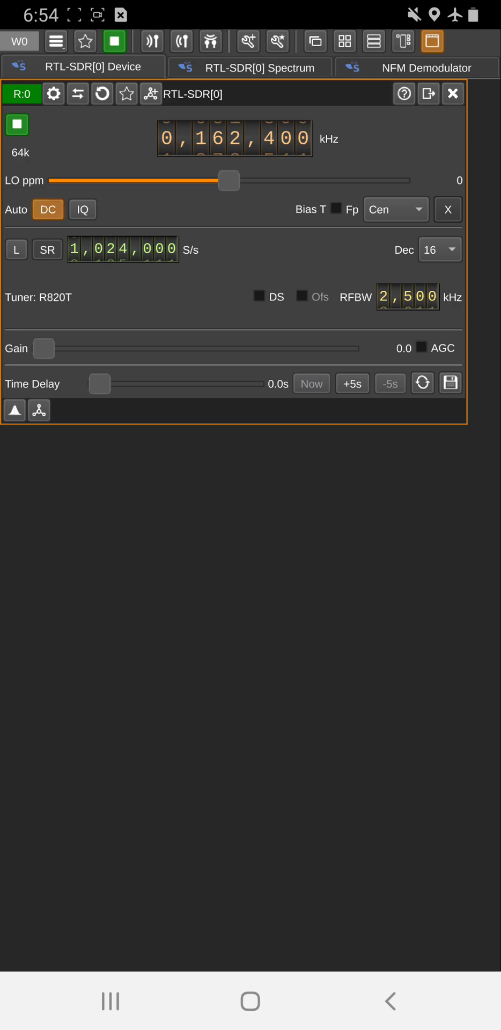
Show the RTL-SDR[0] spectrum display with the 162.400 MHz signal and waterfall
click(252, 67)
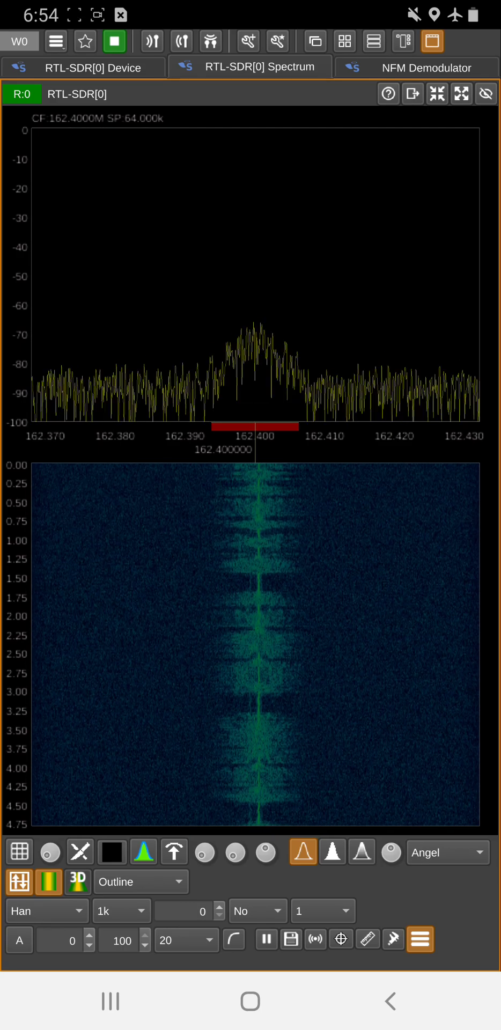
Render the waterfall as a 3D surface, then return to the device settings
click(77, 882)
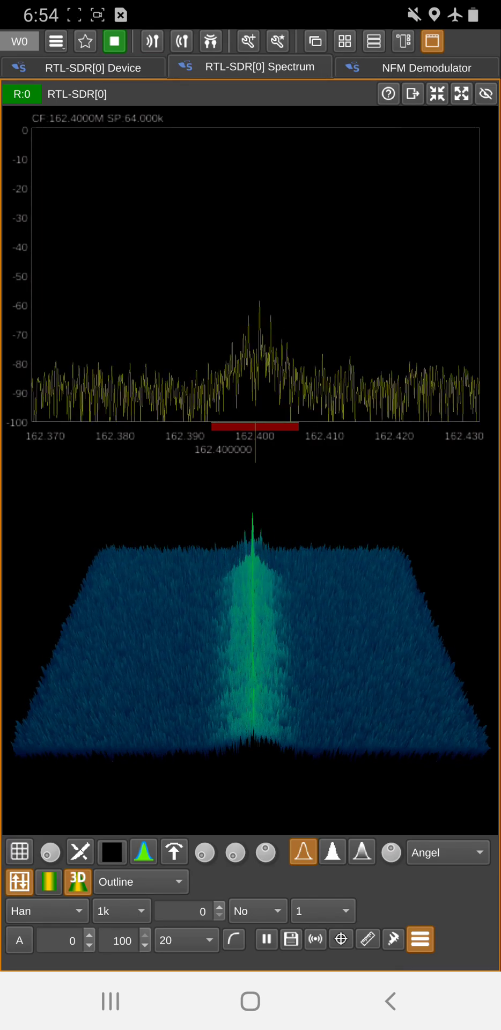
click(361, 852)
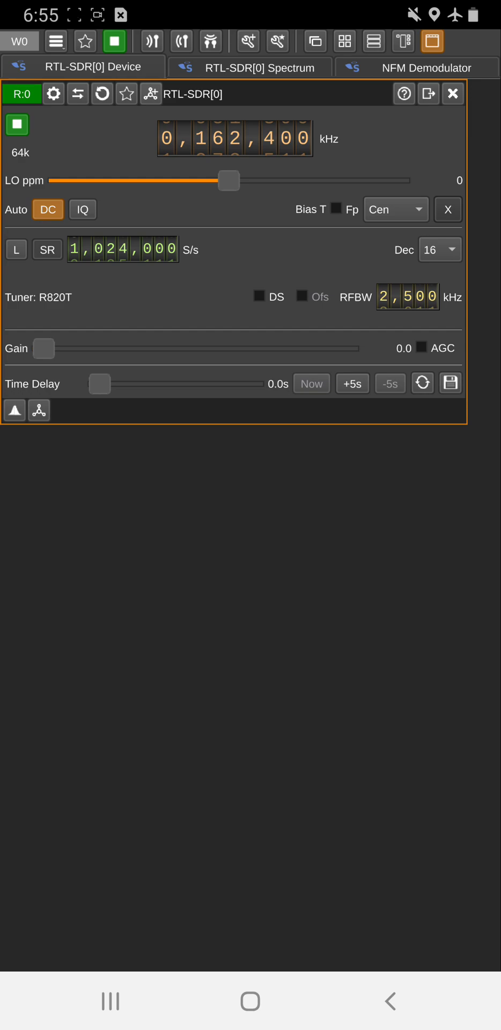
Raise the tuner gain to 29.7 and view the strengthened 162.400 MHz spectrum
drag(44, 348, 65, 349)
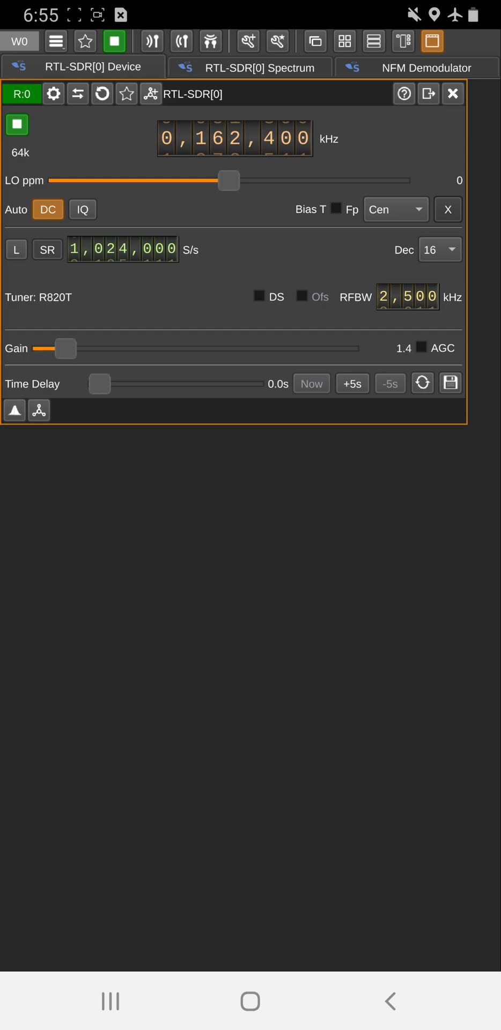
drag(65, 348, 217, 348)
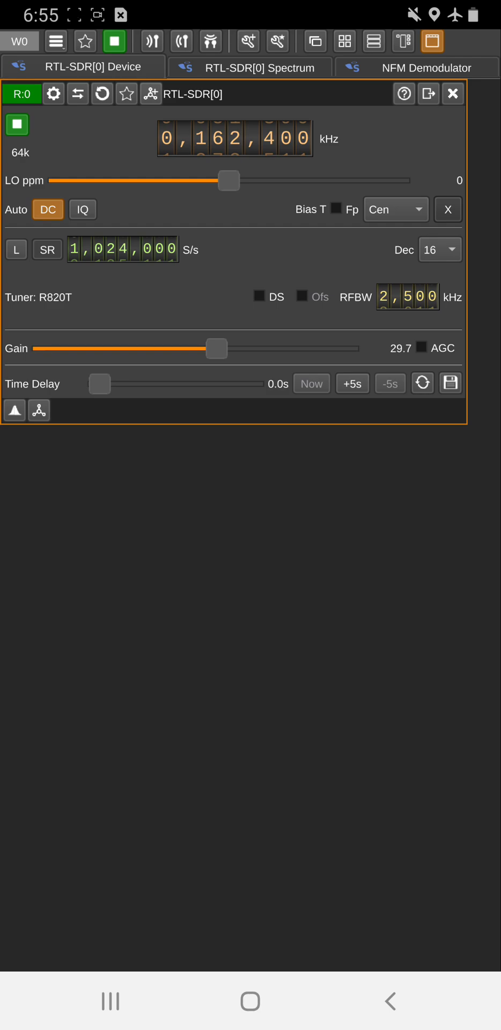
click(251, 67)
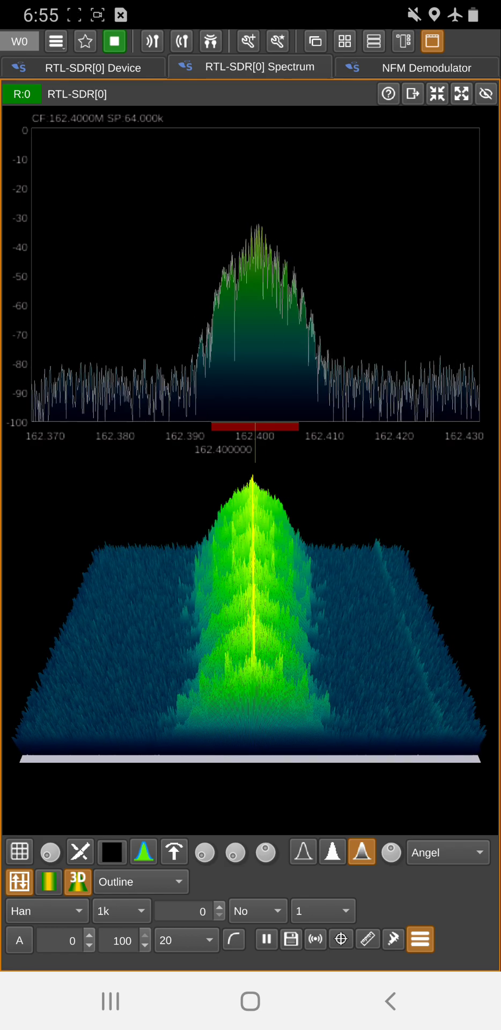
Check the NFM Demodulator settings, return to the spectrum, and stop streaming
click(426, 66)
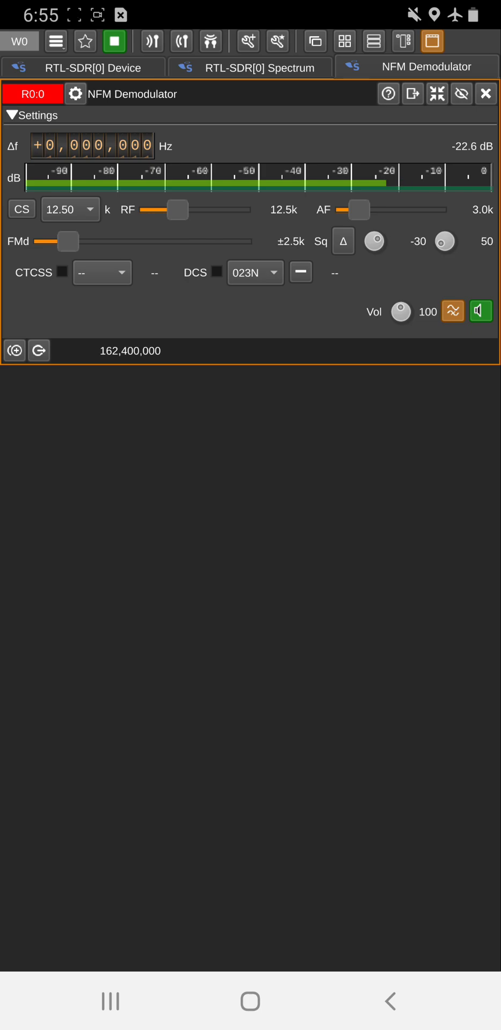
click(250, 67)
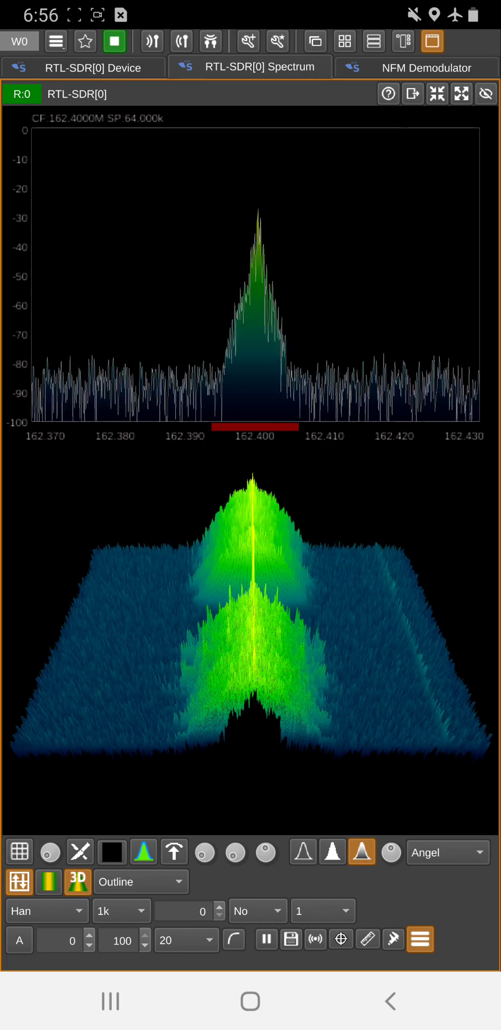
click(114, 41)
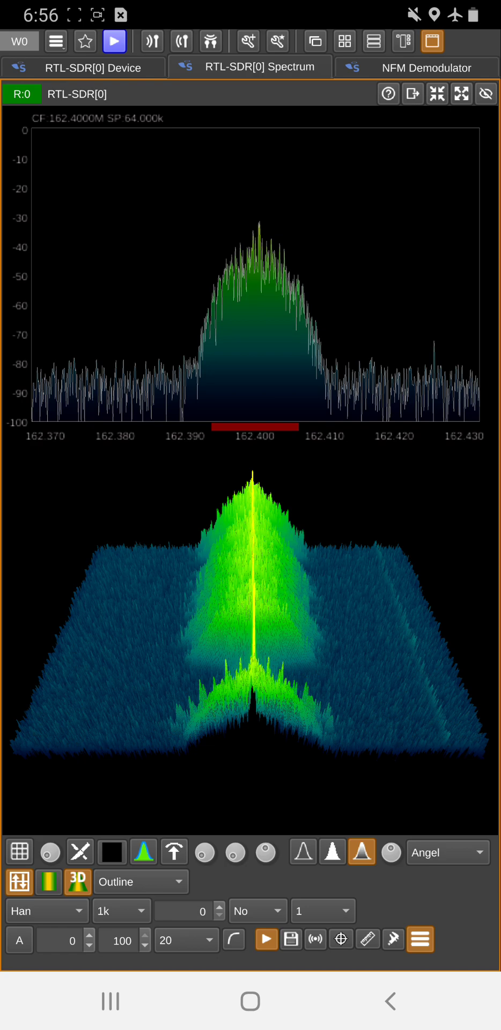
Save the current receiver setup as a configuration named 'NFM NOAA' in the RTL SDR group
click(56, 41)
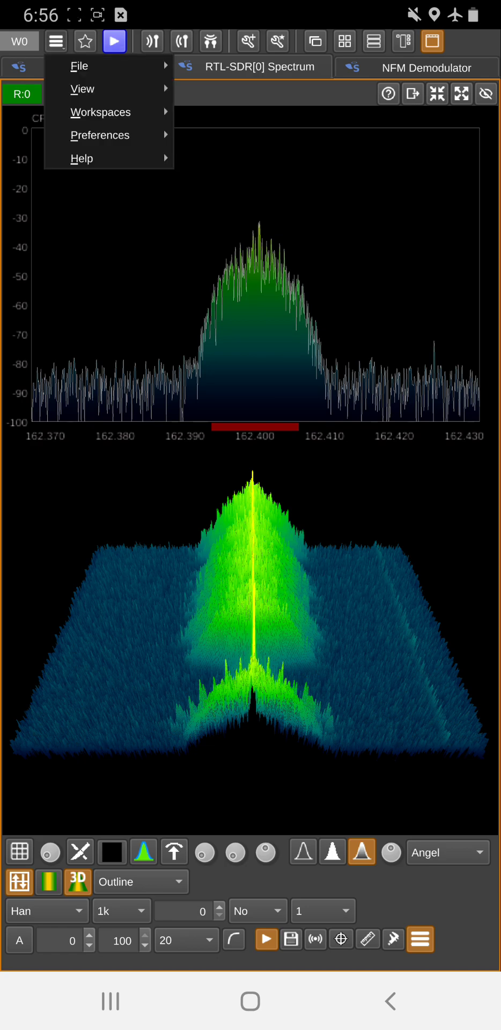
click(100, 135)
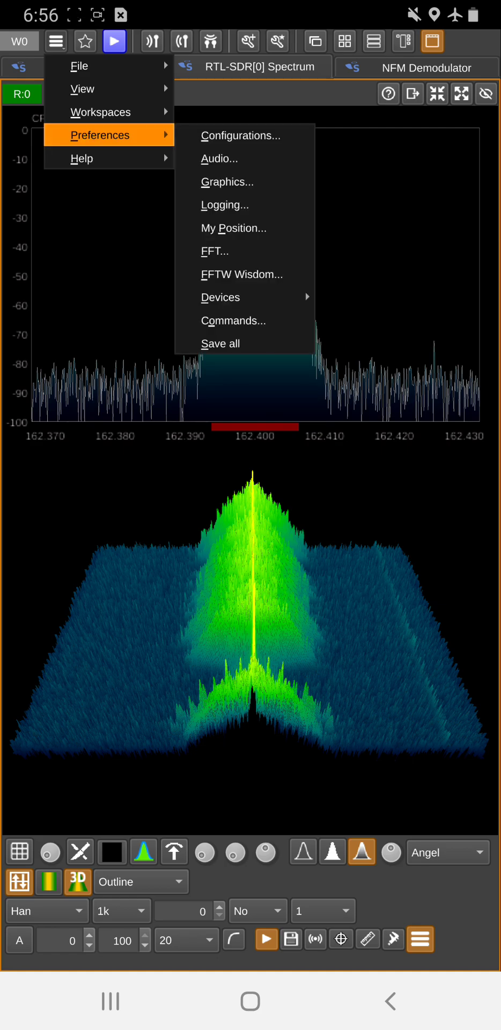
click(240, 136)
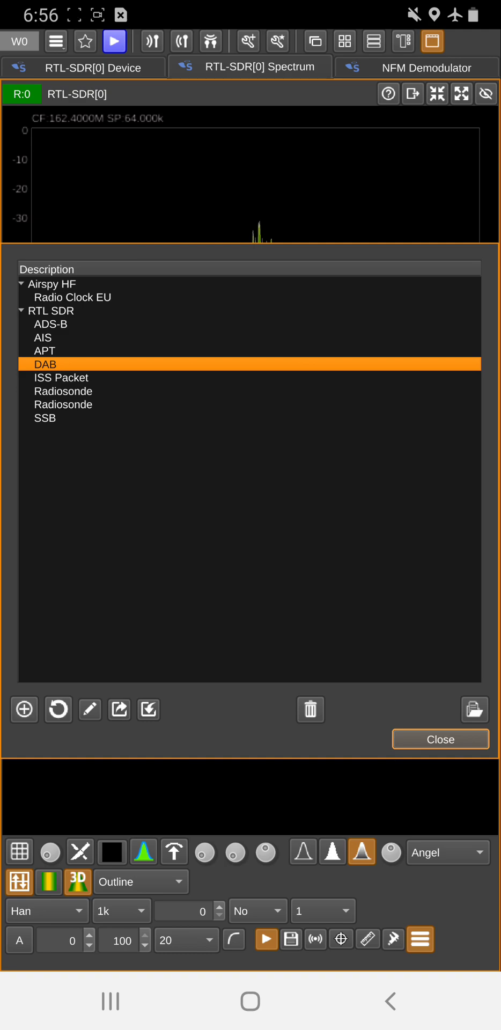
click(89, 710)
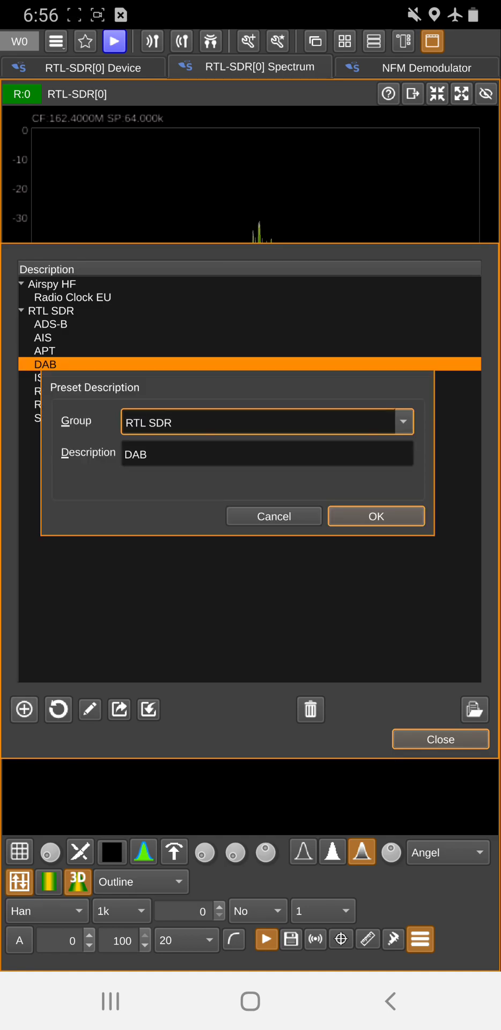
click(267, 453)
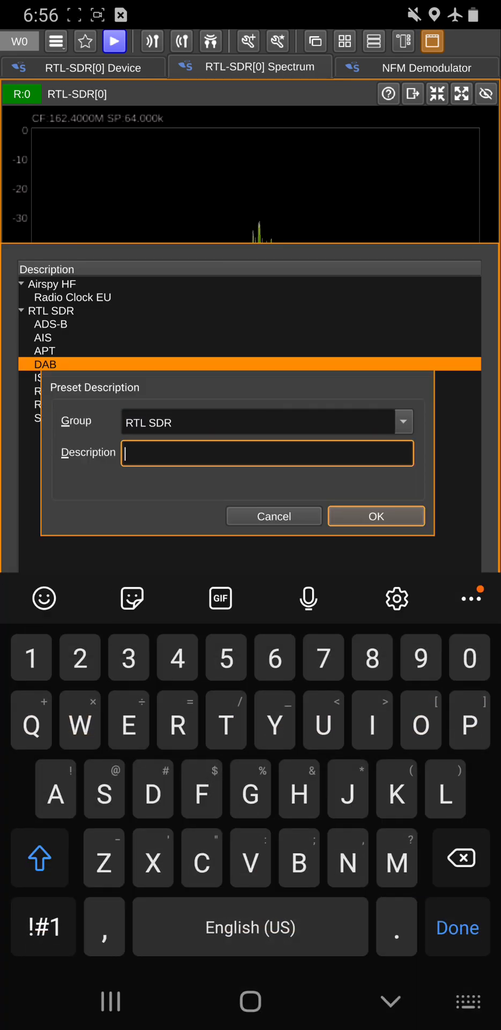
click(39, 857)
text(NFM NOAA)
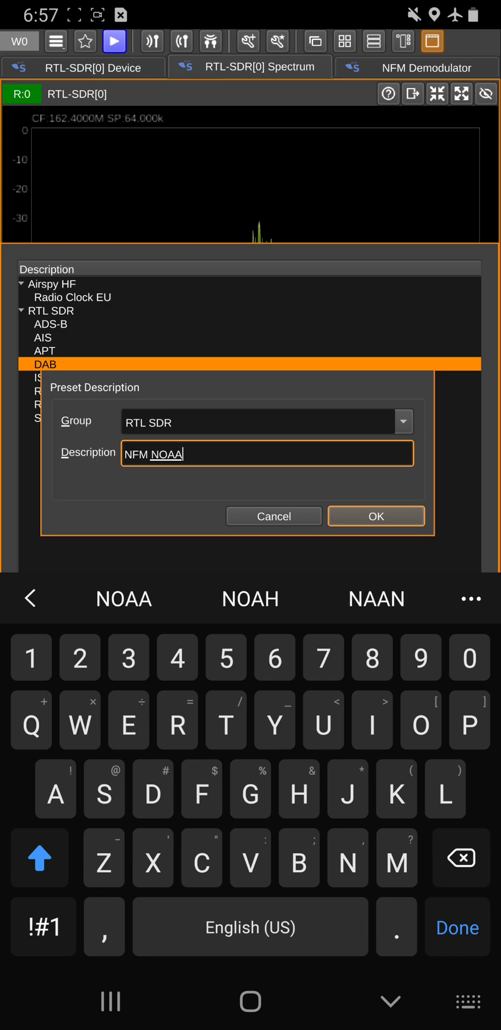
click(376, 516)
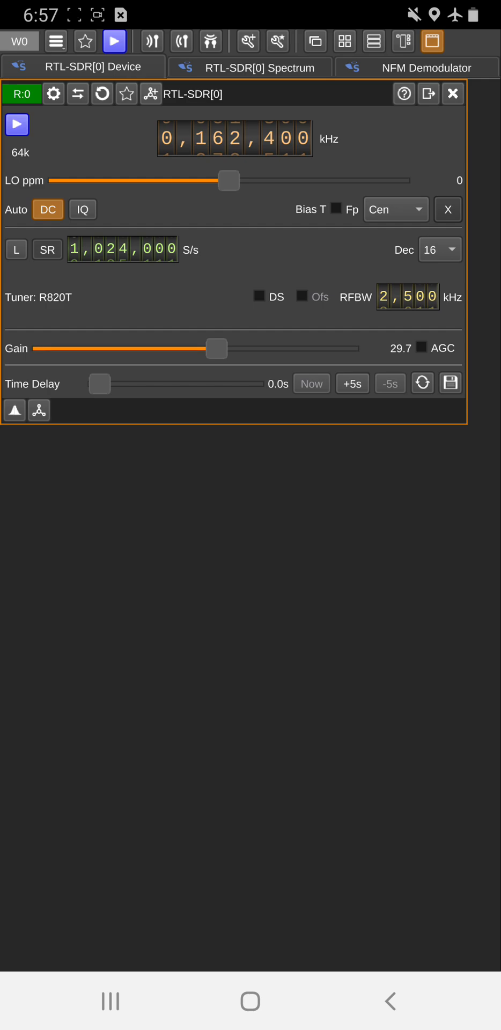
Exit SDRangel and relaunch it from the home screen's SDR folder
click(55, 40)
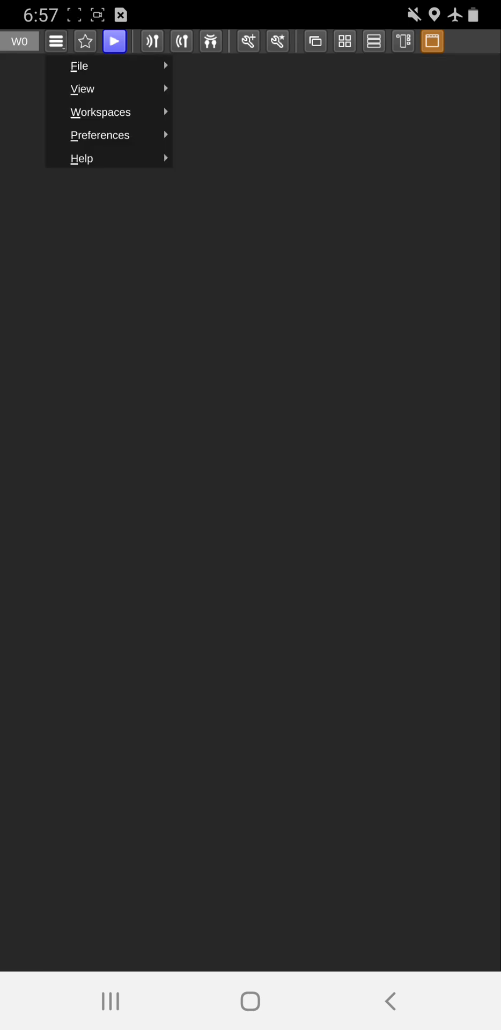
click(79, 65)
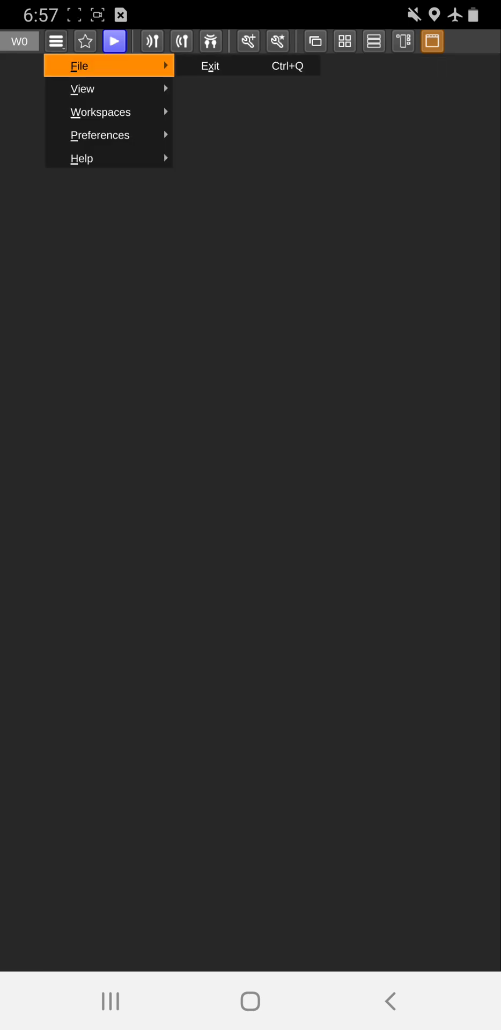
key(HOME)
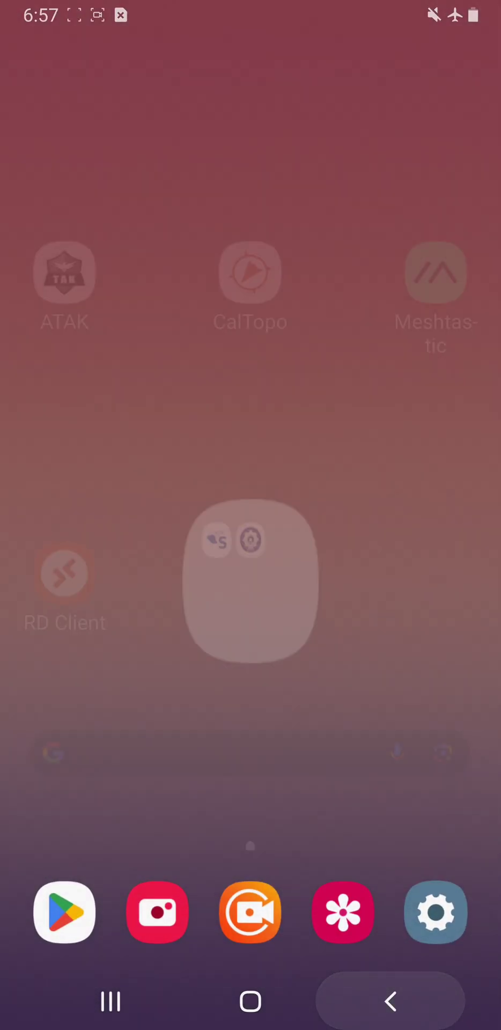
click(249, 580)
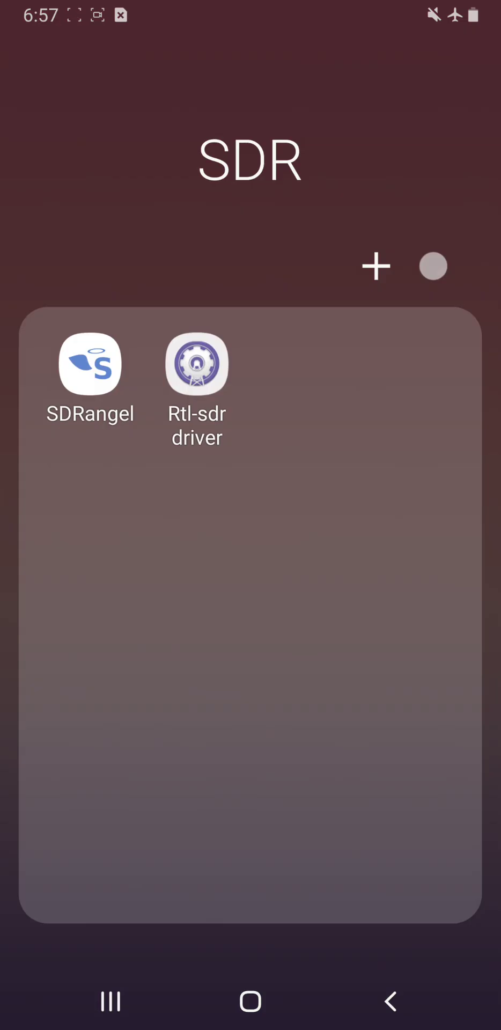
click(89, 363)
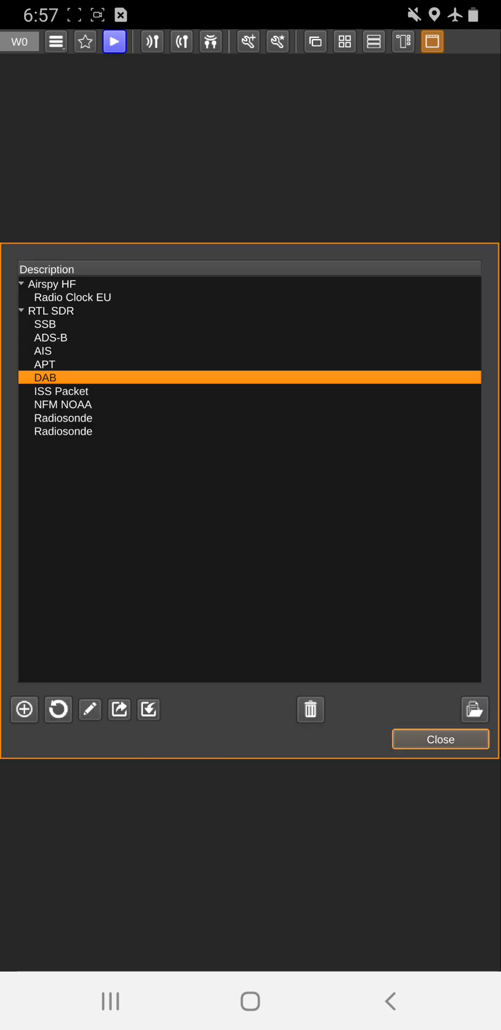
Load the saved NFM NOAA configuration (162,400 kHz, gain 29.7) and start the RTL-SDR
click(63, 404)
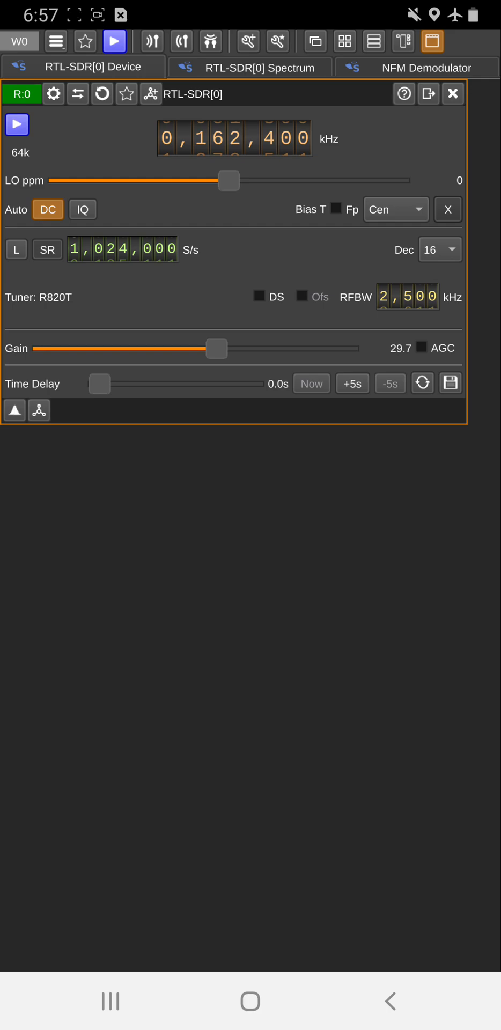
click(17, 124)
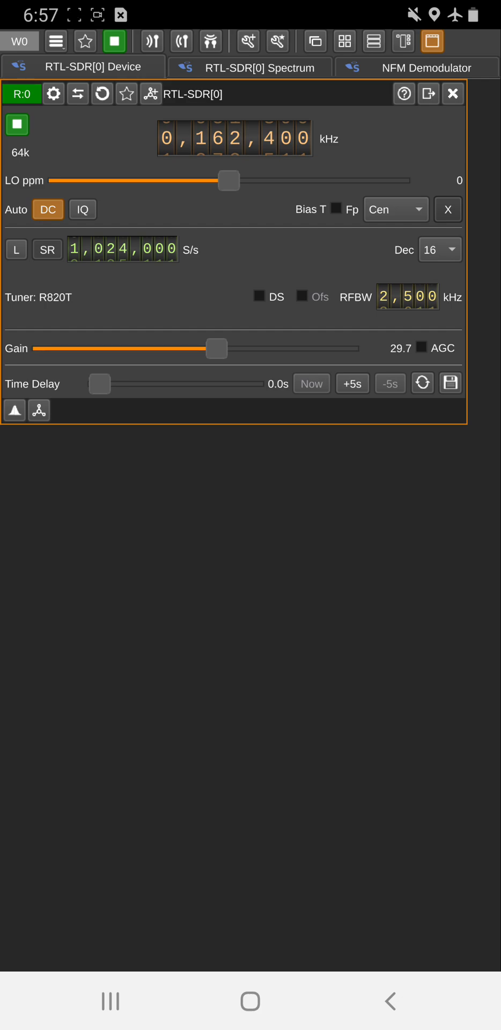
Show the NFM Demodulator panel on 162,400,000 Hz and toggle its audio mute
click(426, 66)
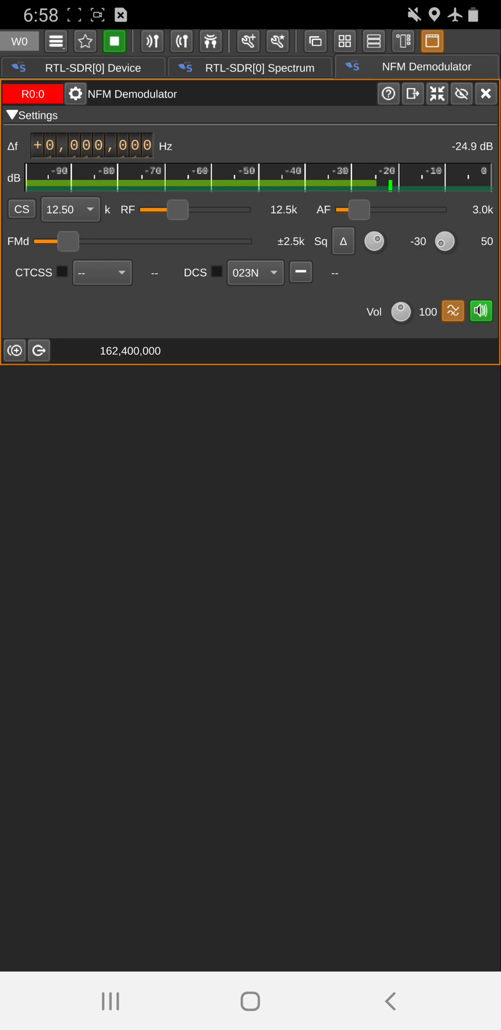
click(480, 311)
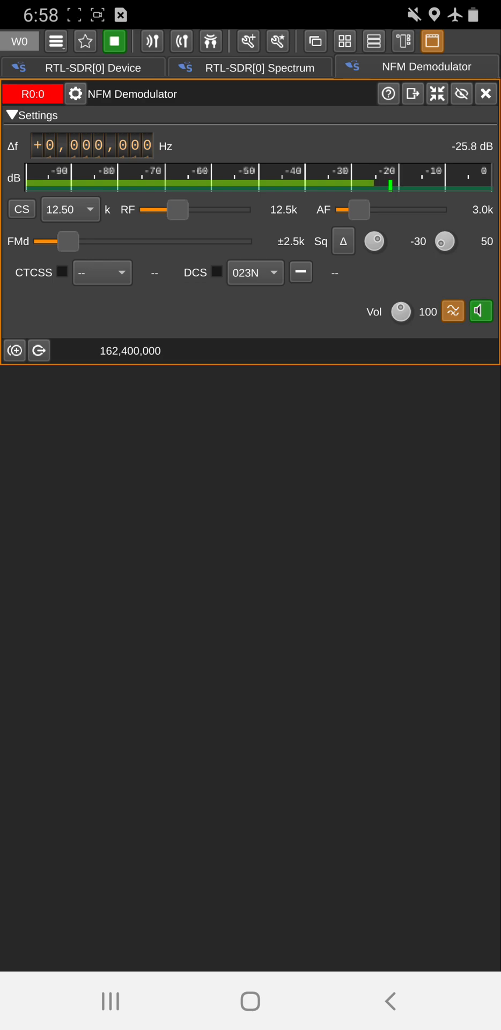